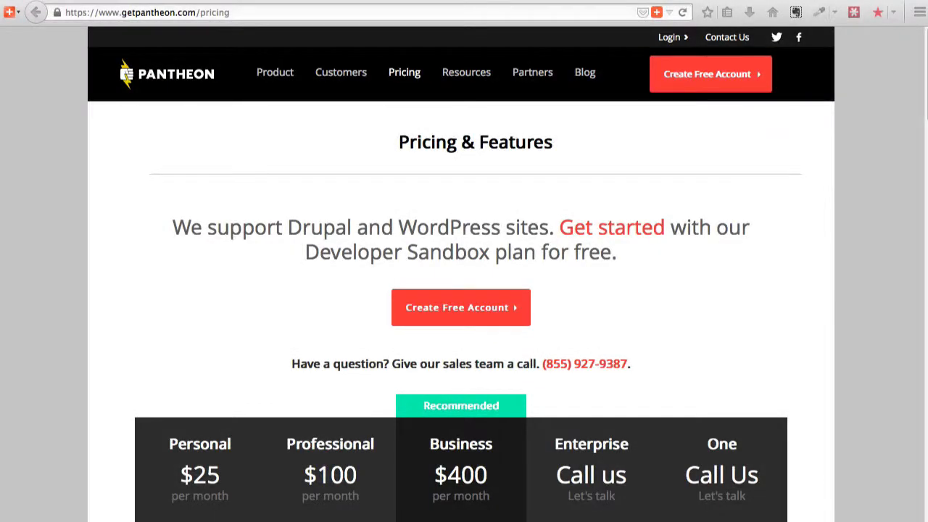
mouse_move(693, 82)
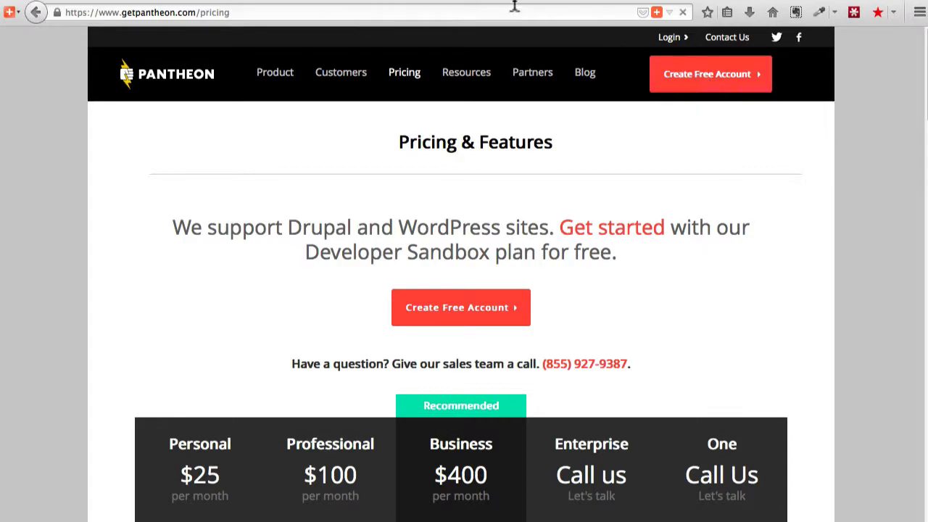
Leave the Pricing page for the 'Create Free Account' registration form
left_click(461, 307)
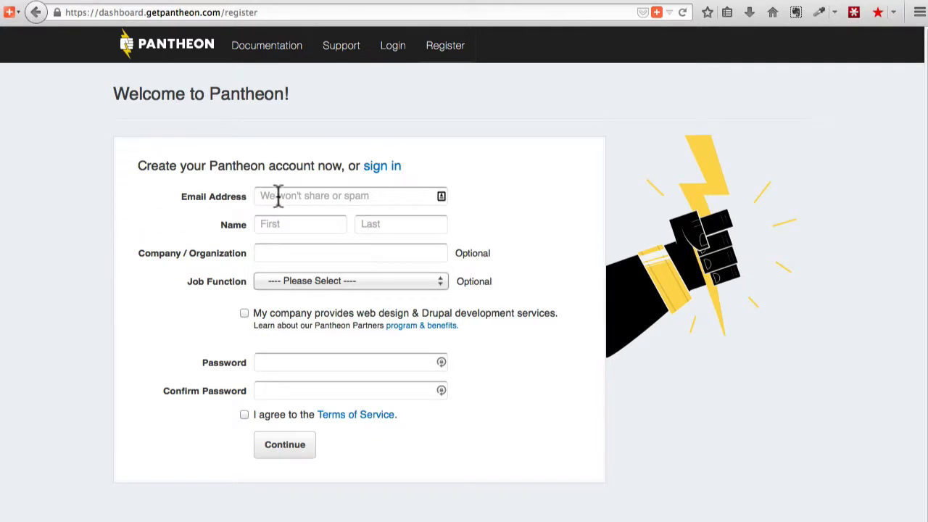
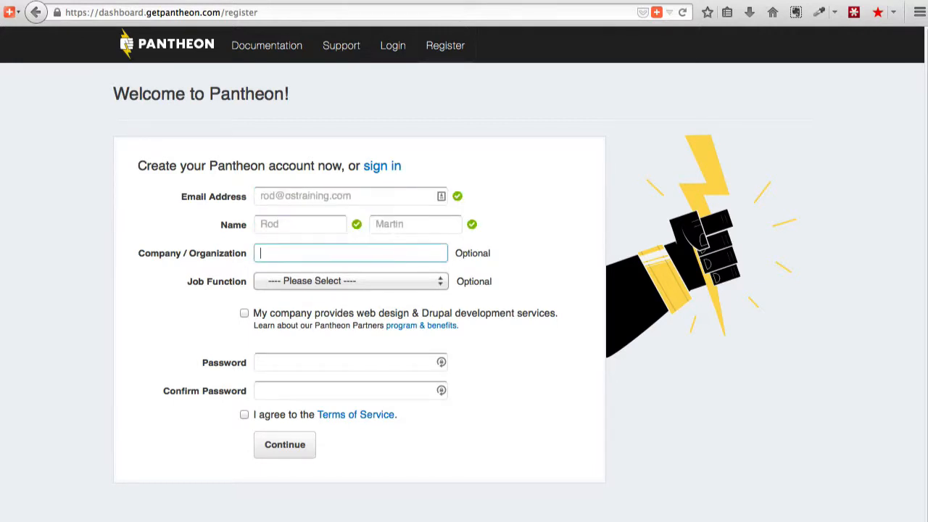
type("OSTrainin")
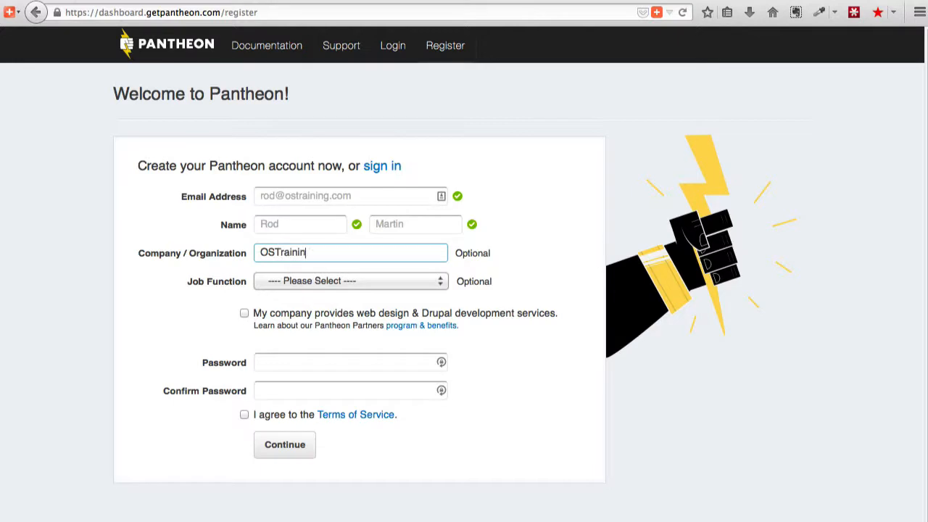
left_click(351, 281)
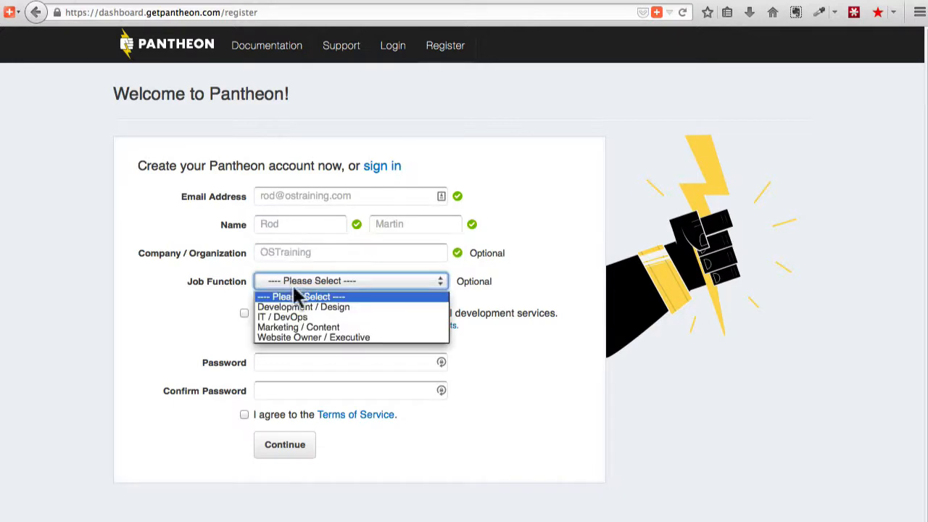
mouse_move(313, 337)
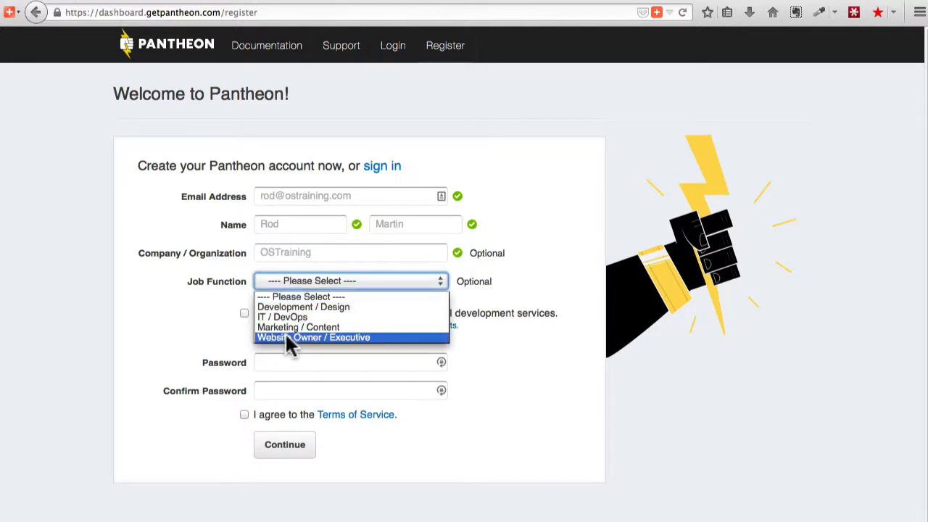
left_click(313, 336)
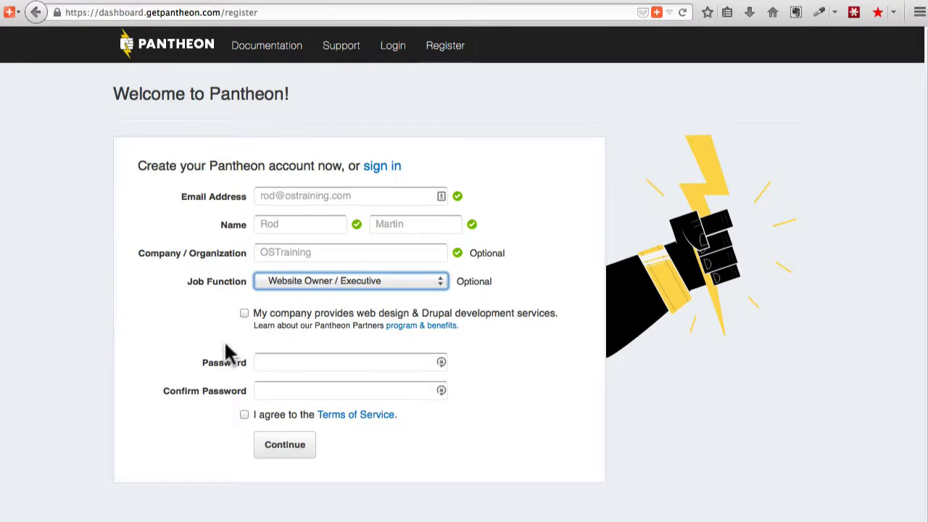
left_click(351, 363)
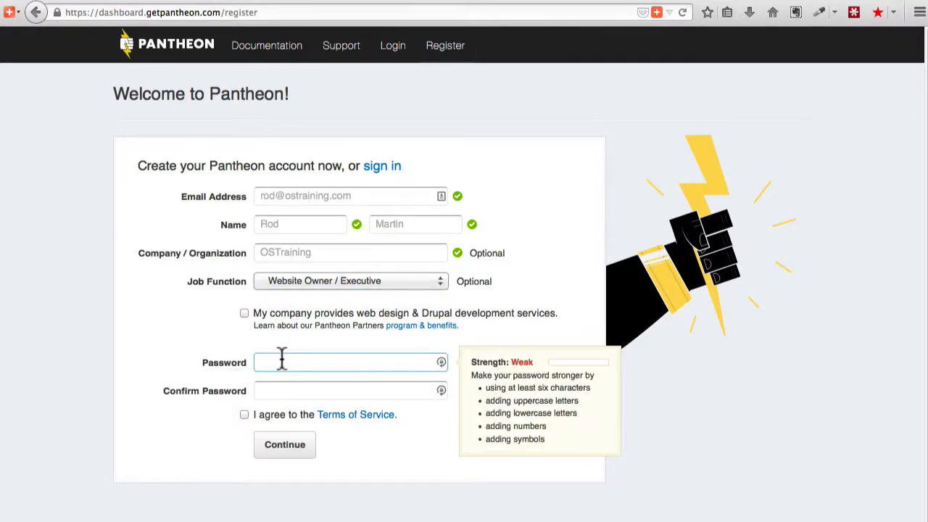
Enter and confirm the password, accept the Terms of Service, and continue to the account dashboard
type("****")
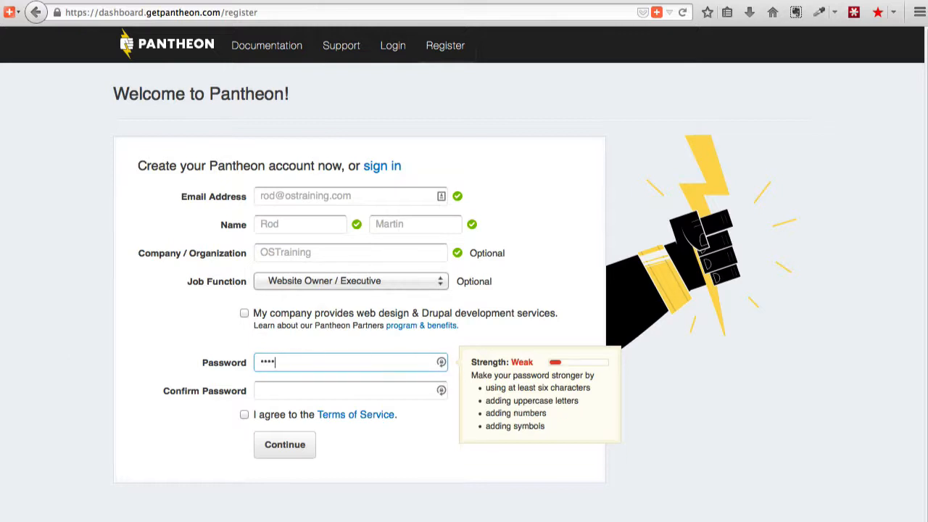
left_click(351, 391)
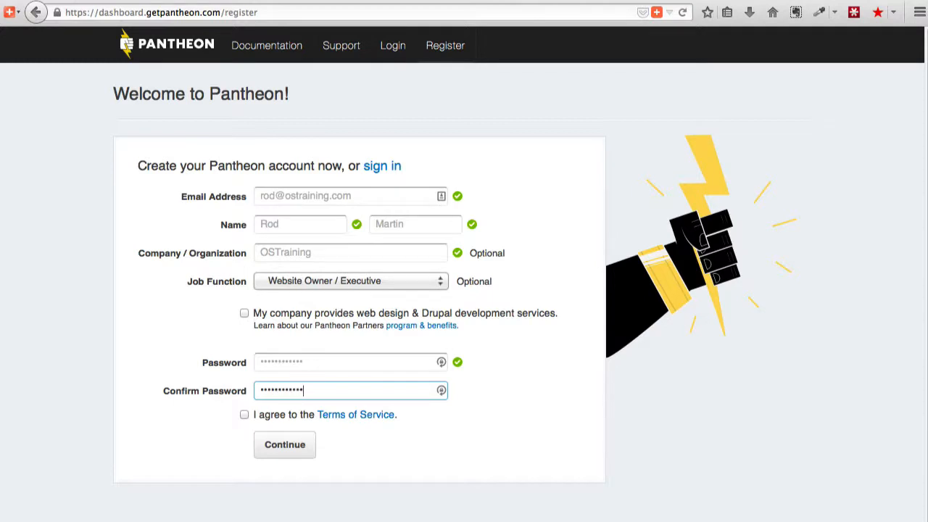
mouse_move(357, 414)
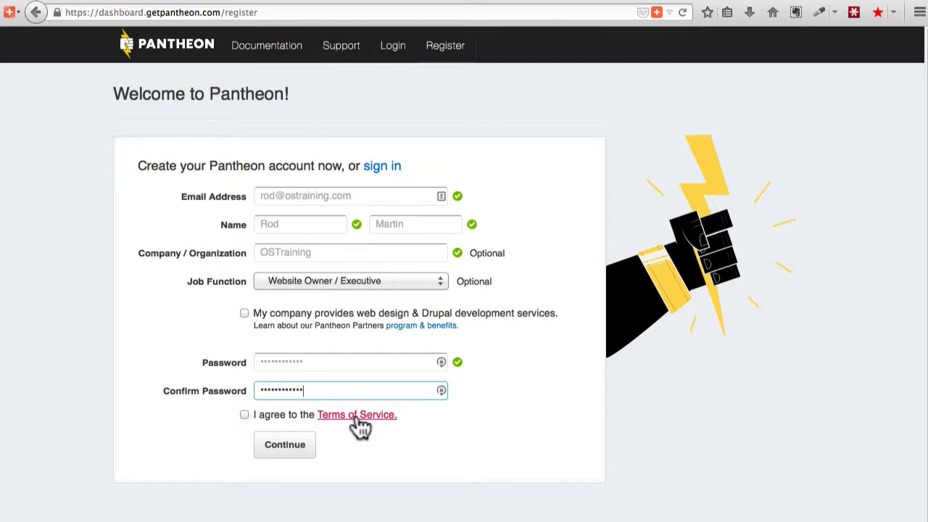
left_click(244, 415)
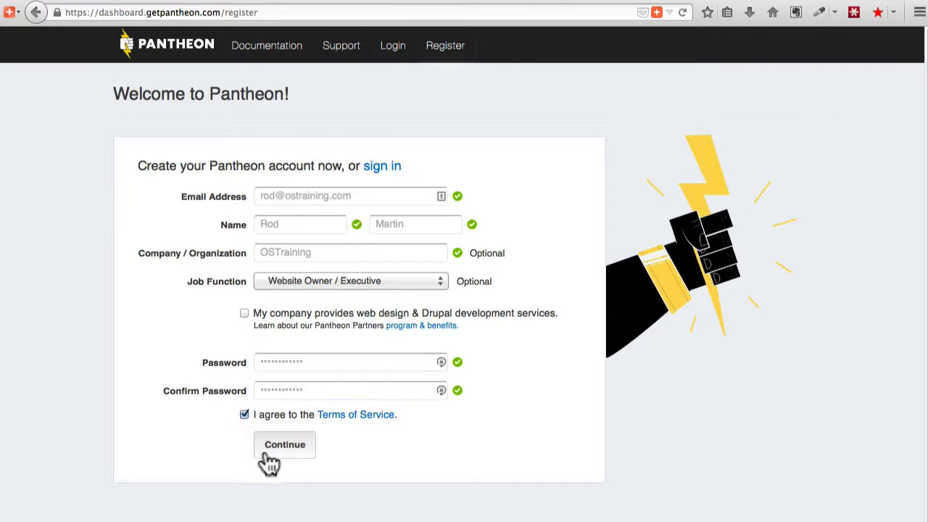
left_click(284, 443)
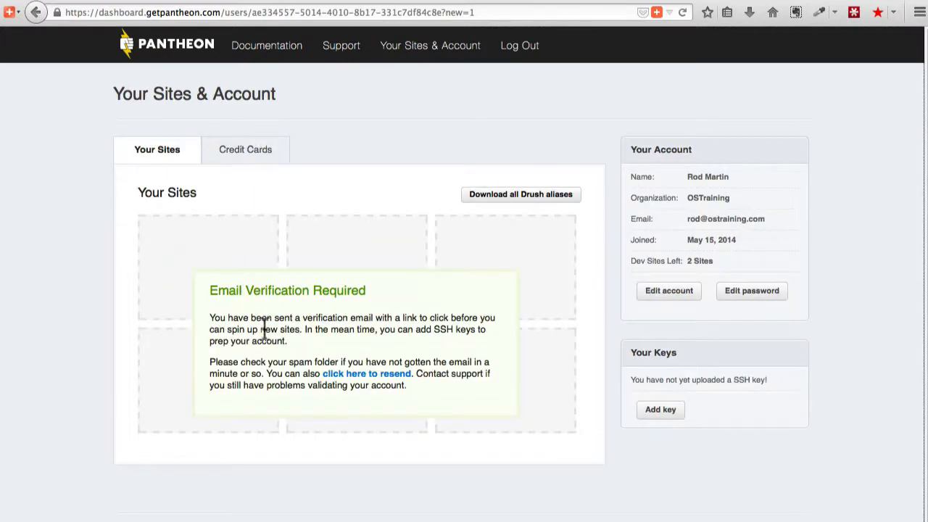
mouse_move(262, 336)
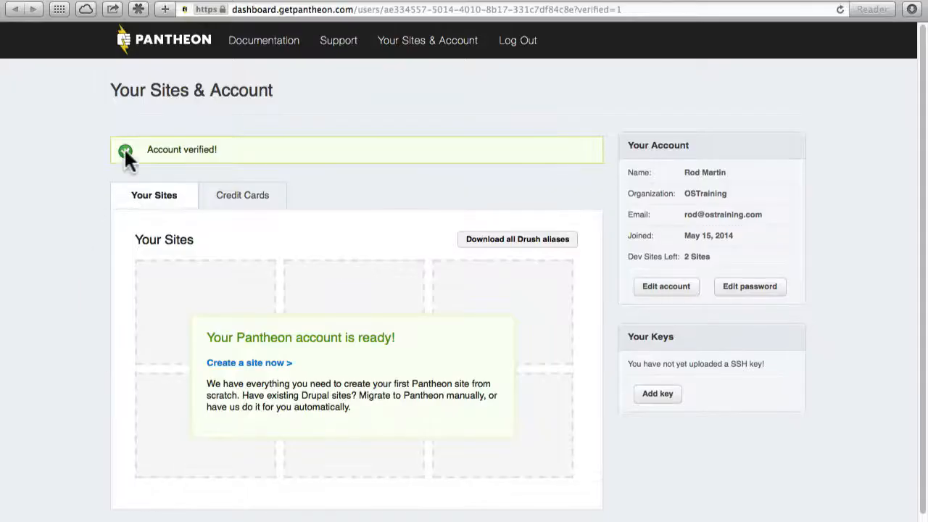
mouse_move(688, 187)
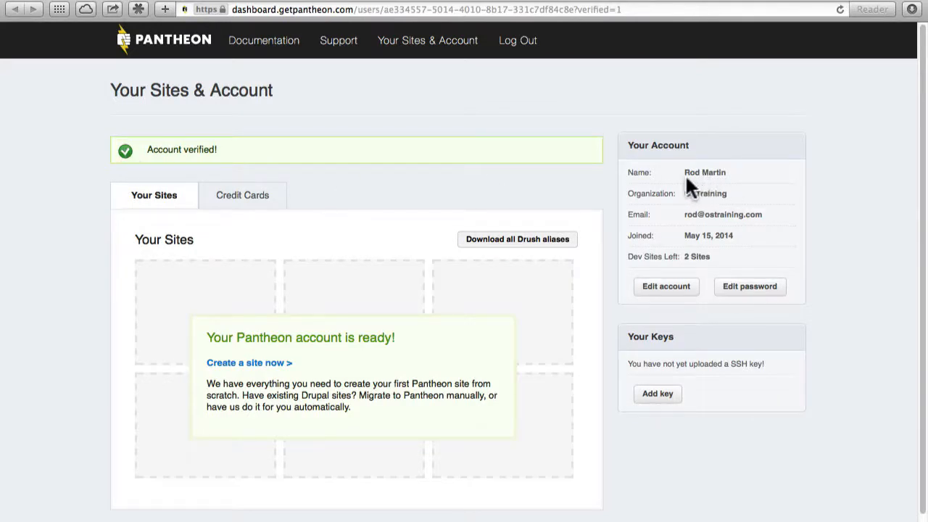
mouse_move(739, 276)
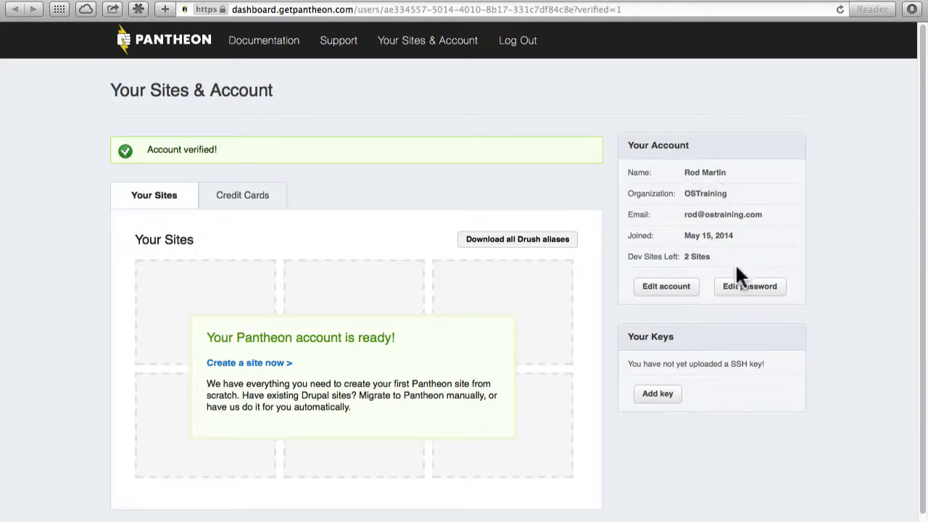
mouse_move(641, 273)
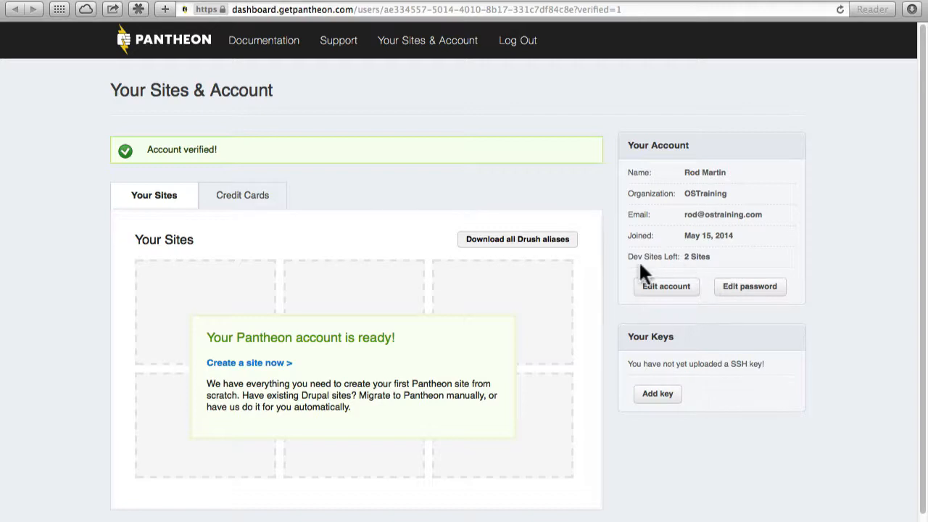
mouse_move(713, 270)
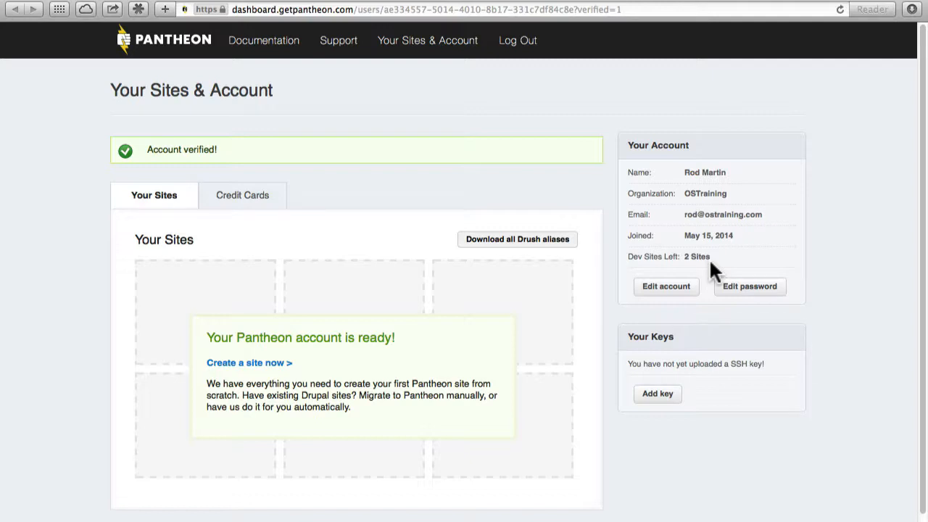
mouse_move(270, 47)
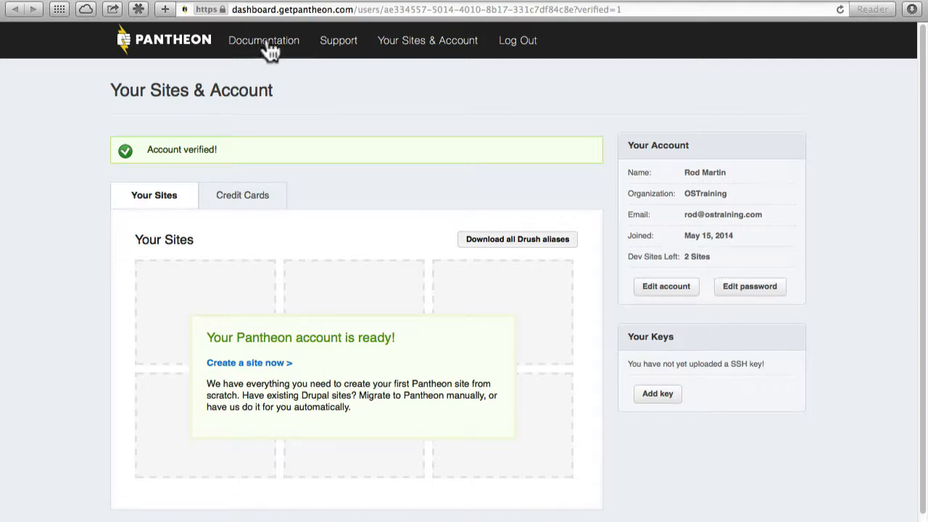
mouse_move(330, 50)
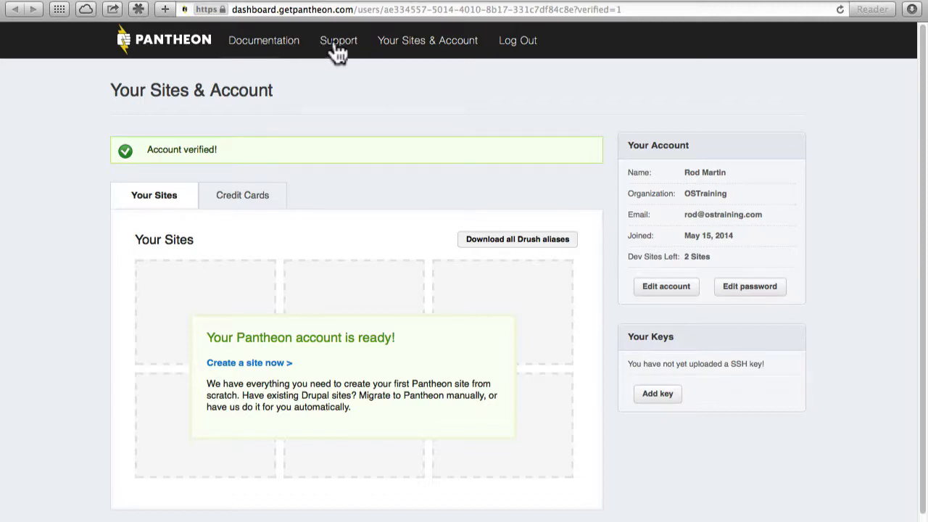
mouse_move(340, 41)
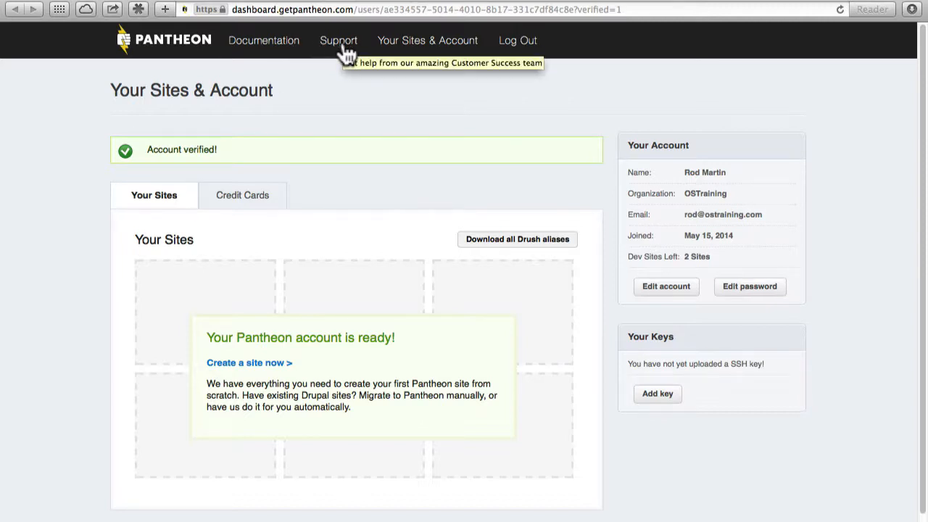
mouse_move(406, 49)
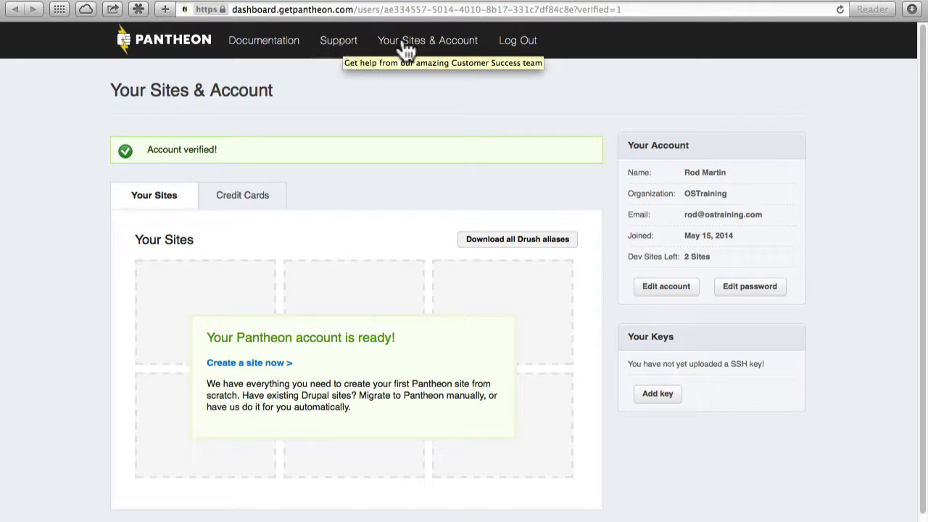
mouse_move(496, 96)
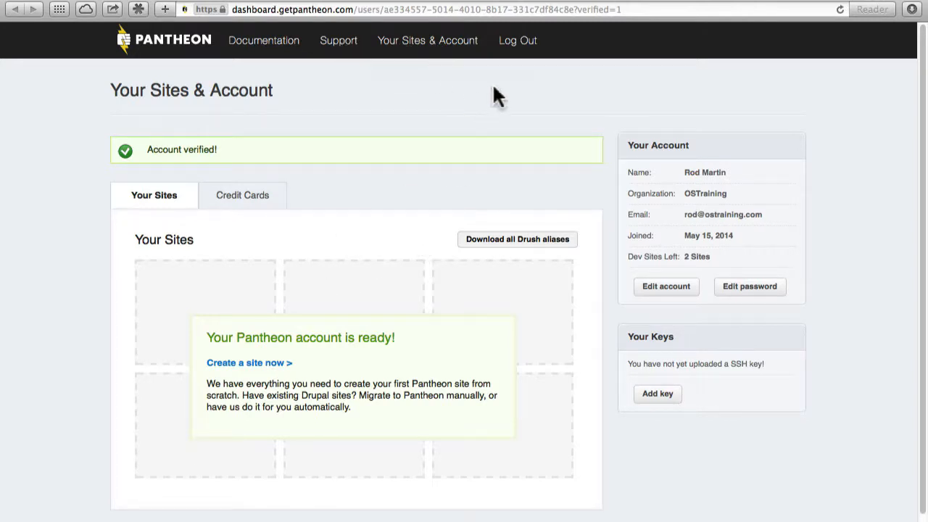
mouse_move(443, 283)
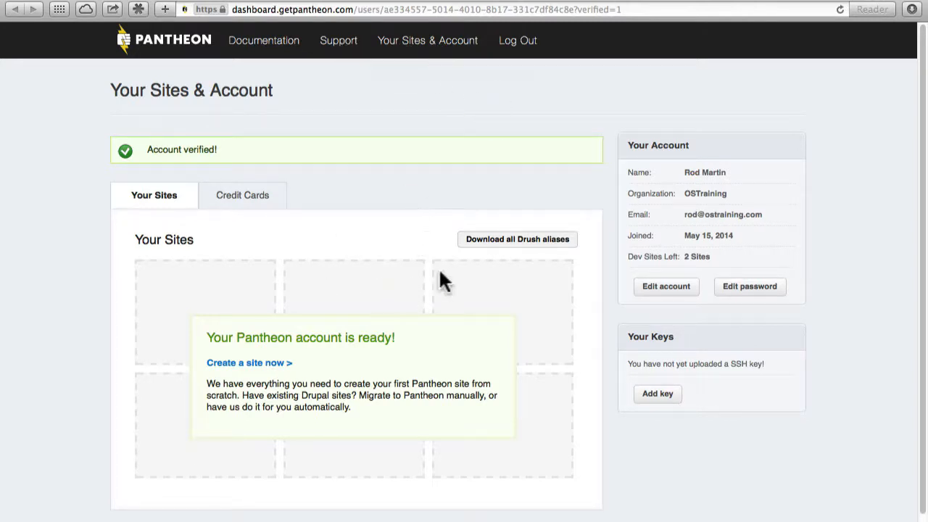
mouse_move(516, 239)
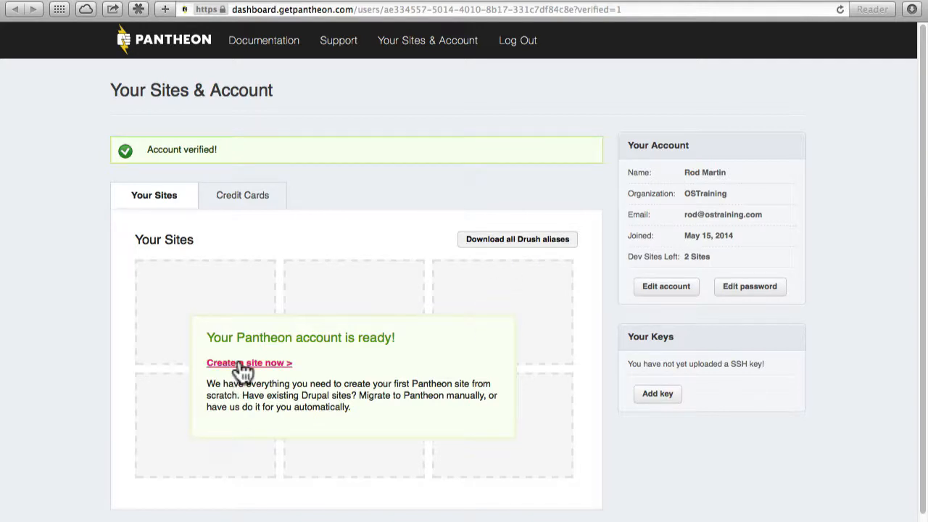
Start a first site named 'My Pantheon Training Site', auto-filling URL my-pantheon-training-site
left_click(250, 362)
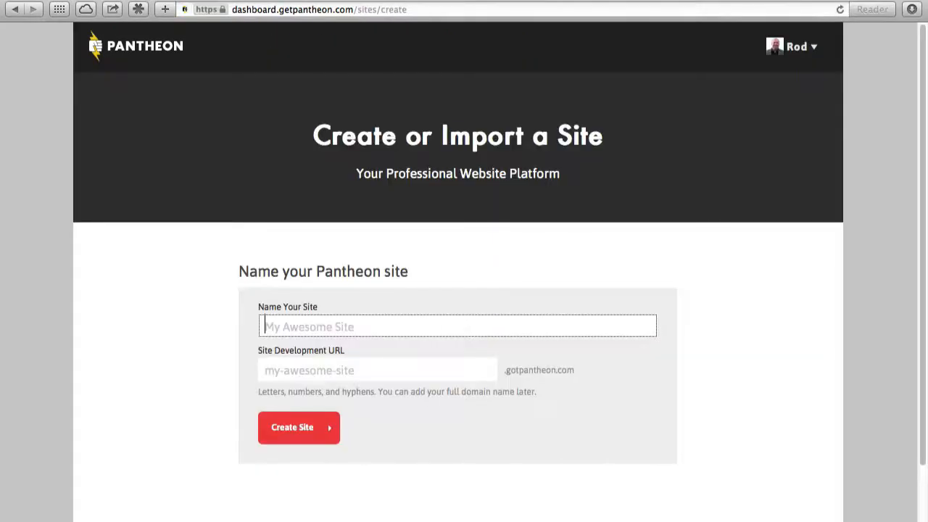
type("My Pantheon Training")
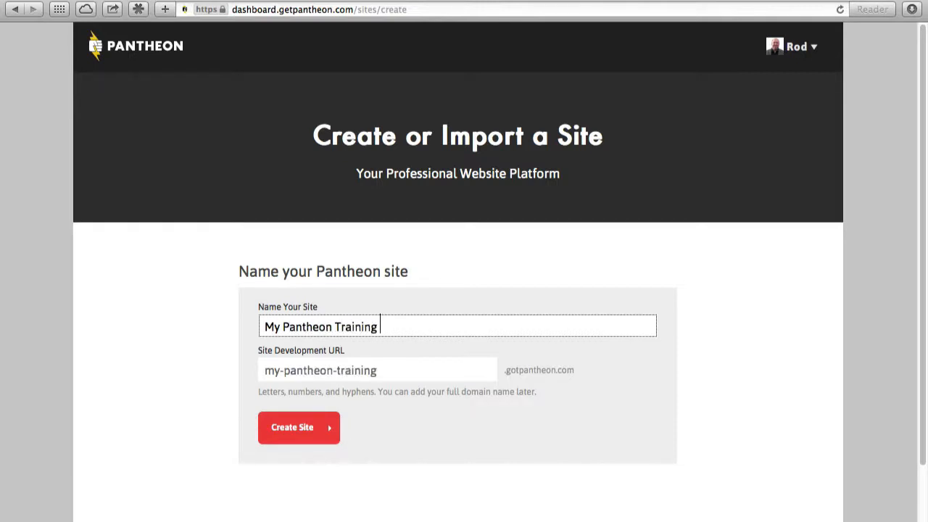
type("Site")
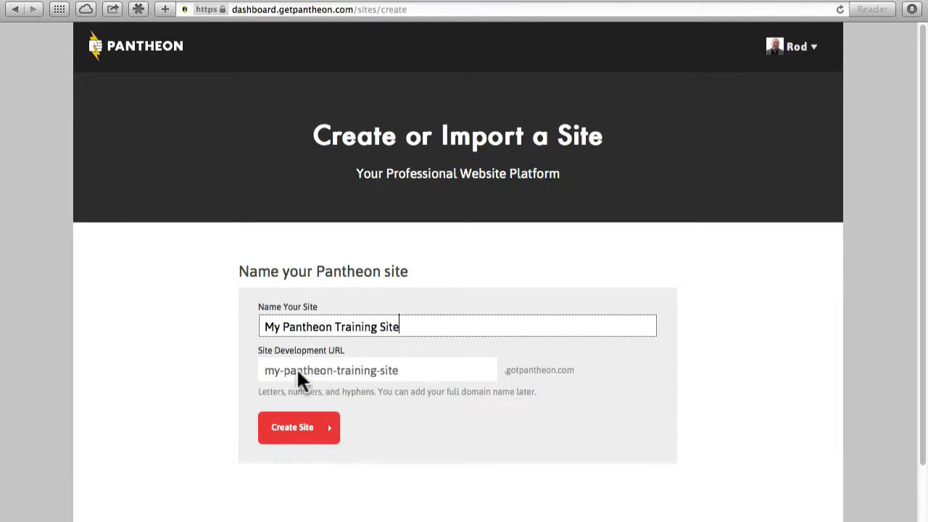
mouse_move(283, 380)
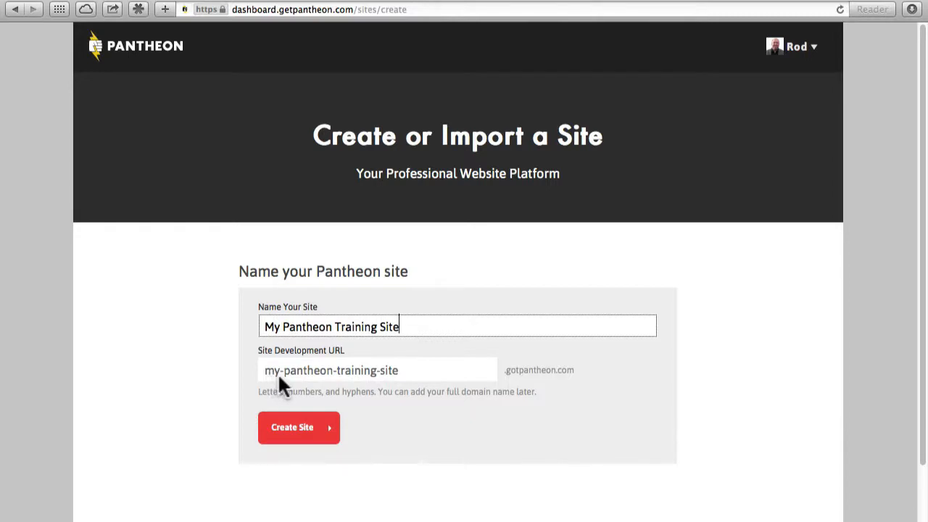
mouse_move(370, 383)
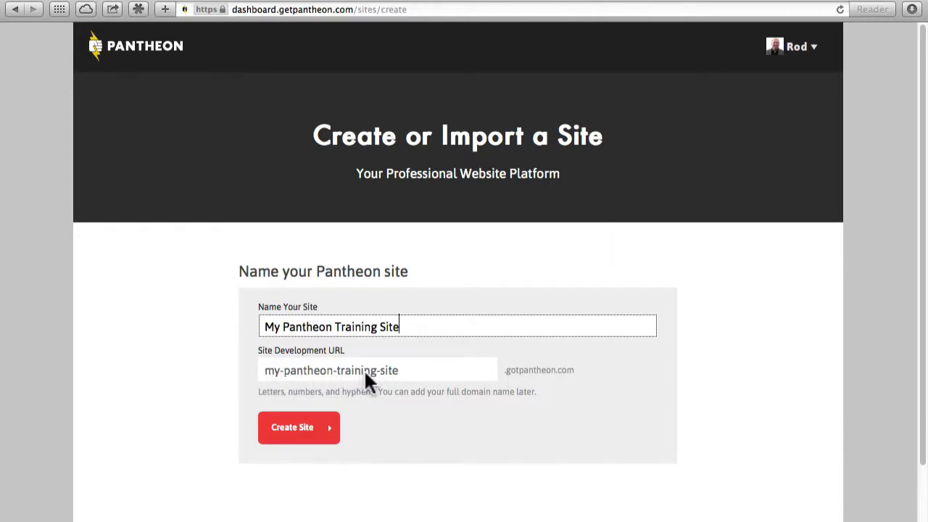
mouse_move(577, 382)
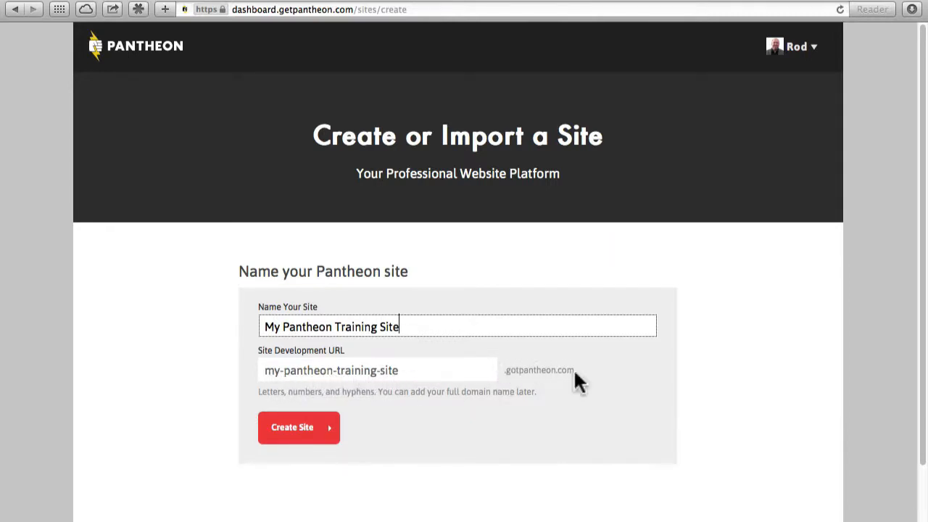
mouse_move(464, 420)
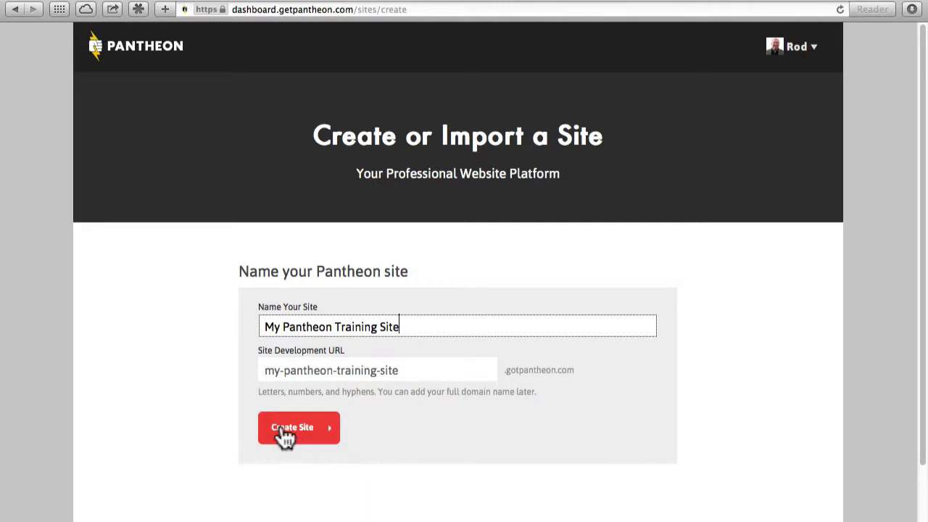
Create the site and reach the Choose your Start State page
left_click(299, 426)
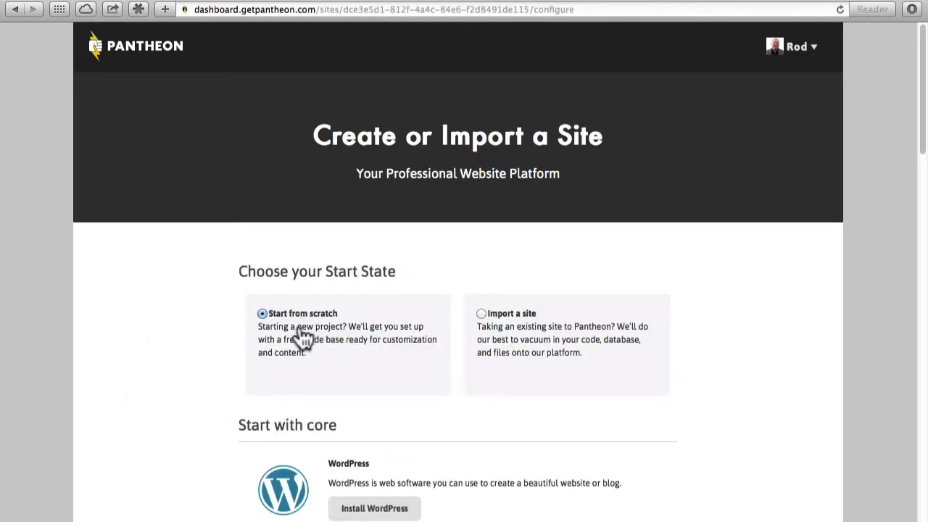
mouse_move(539, 357)
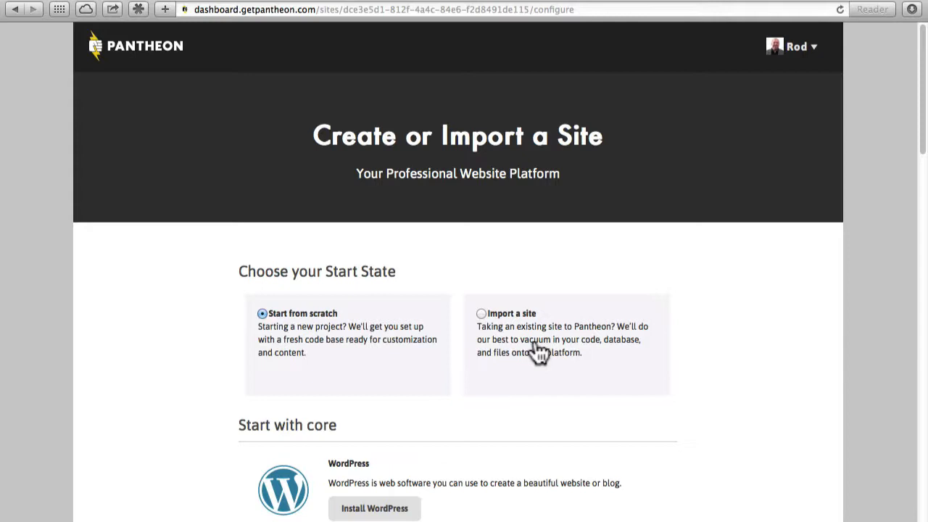
scroll("down", 3)
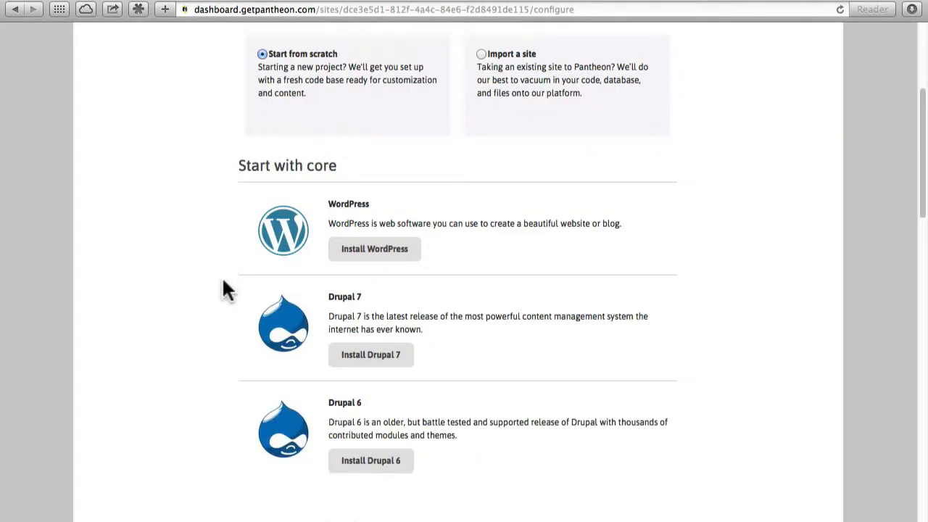
mouse_move(283, 247)
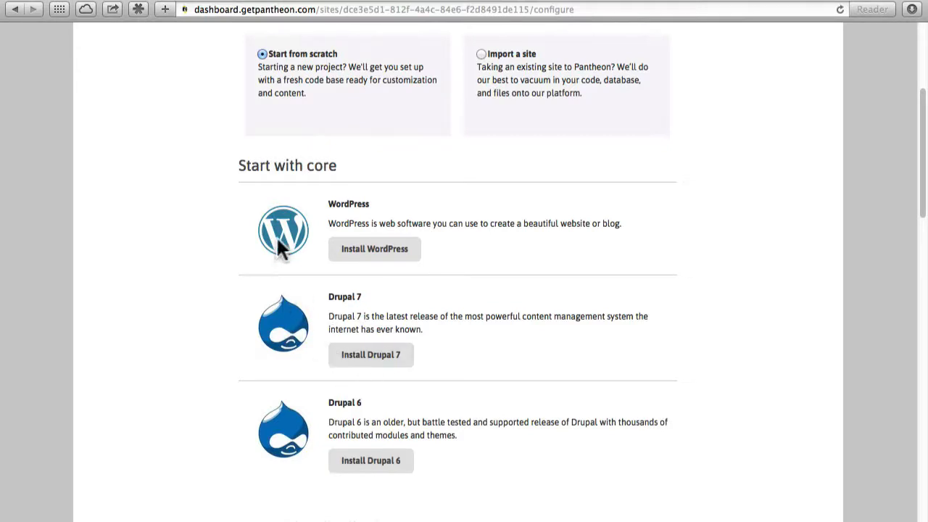
scroll("down", 3)
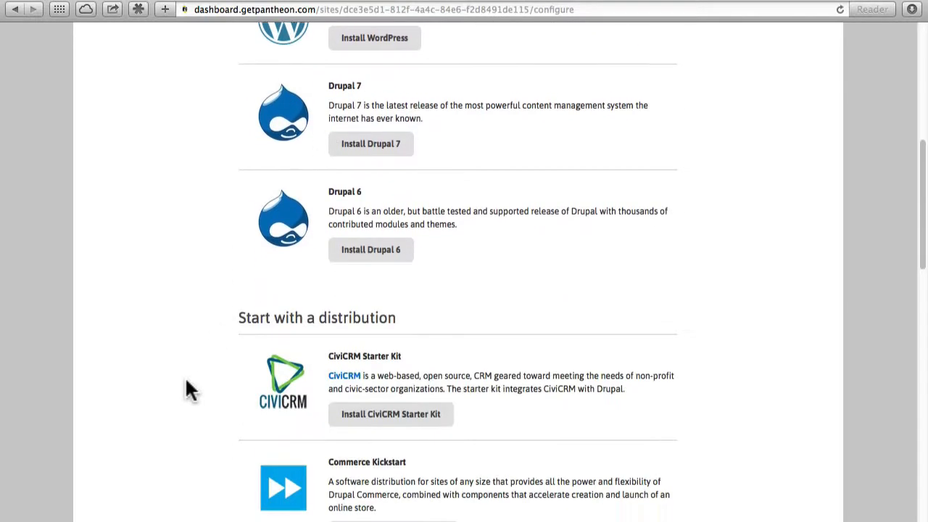
scroll("down", 3)
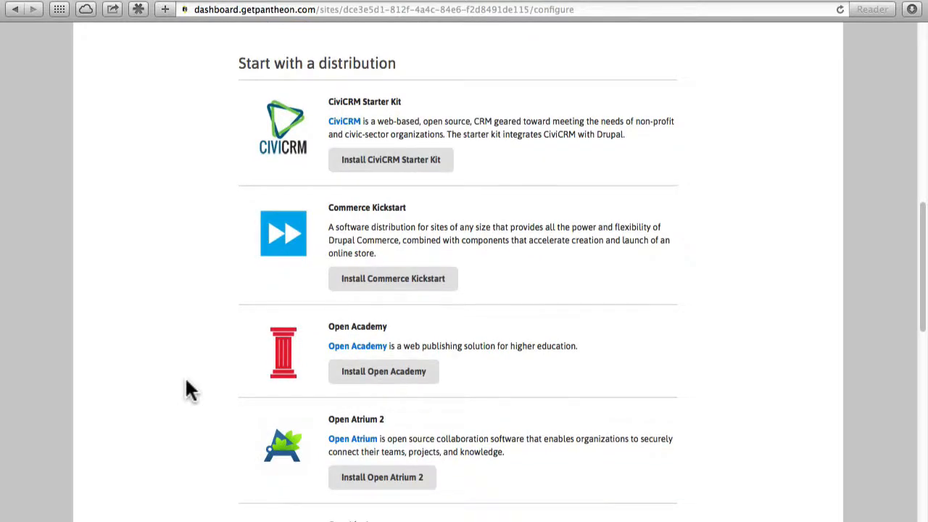
scroll("down", 3)
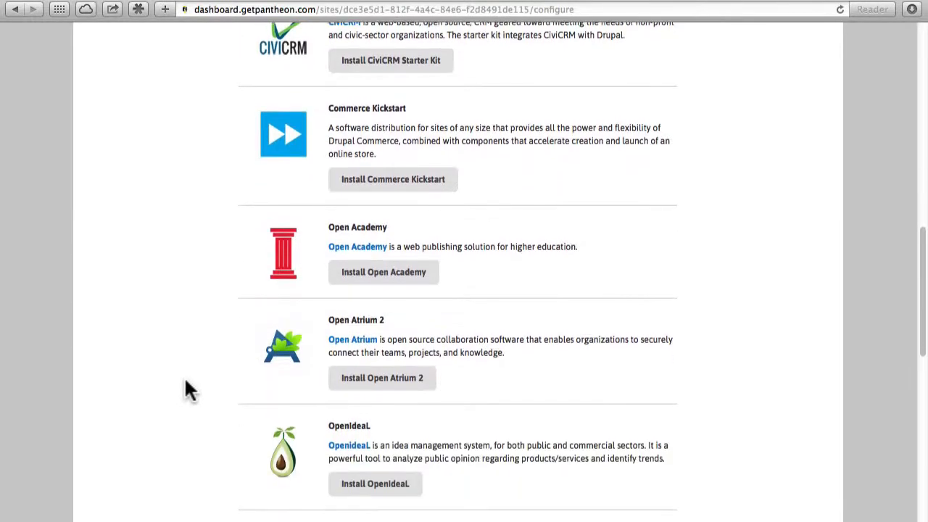
scroll("down", 3)
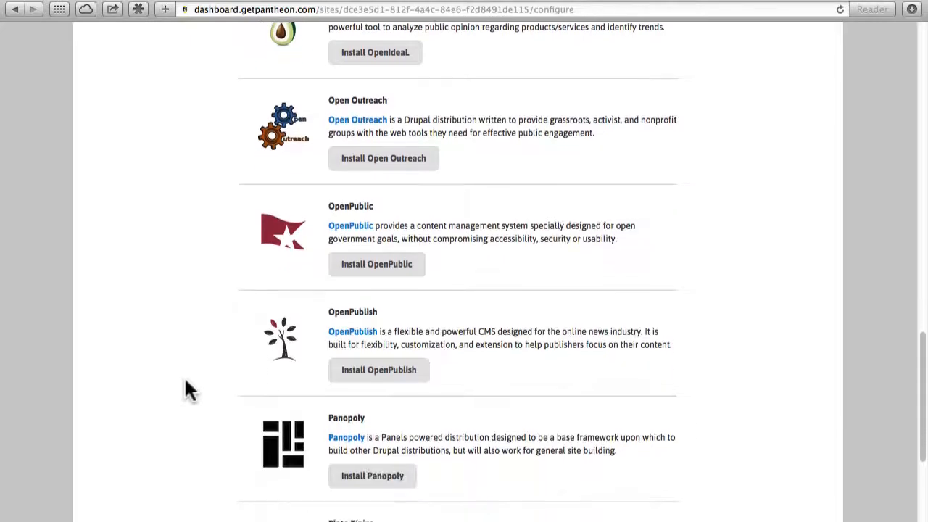
scroll("down", 3)
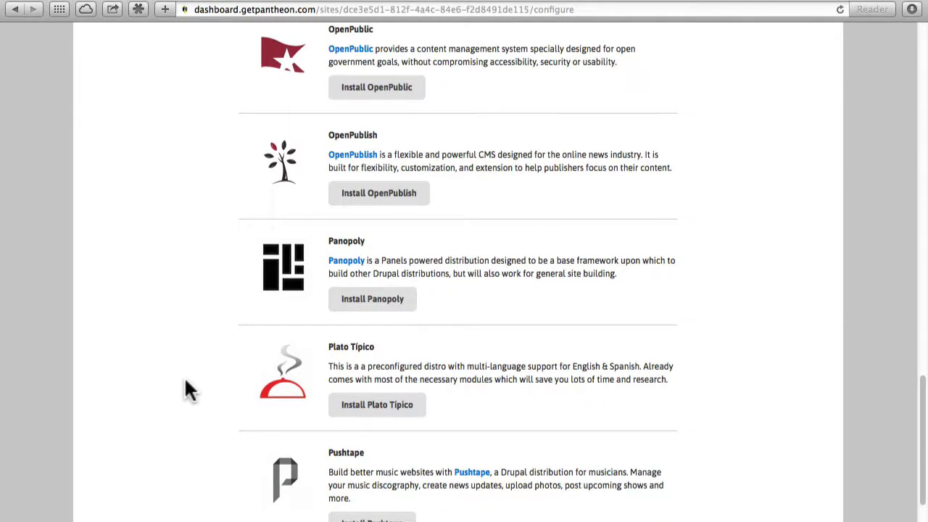
mouse_move(333, 290)
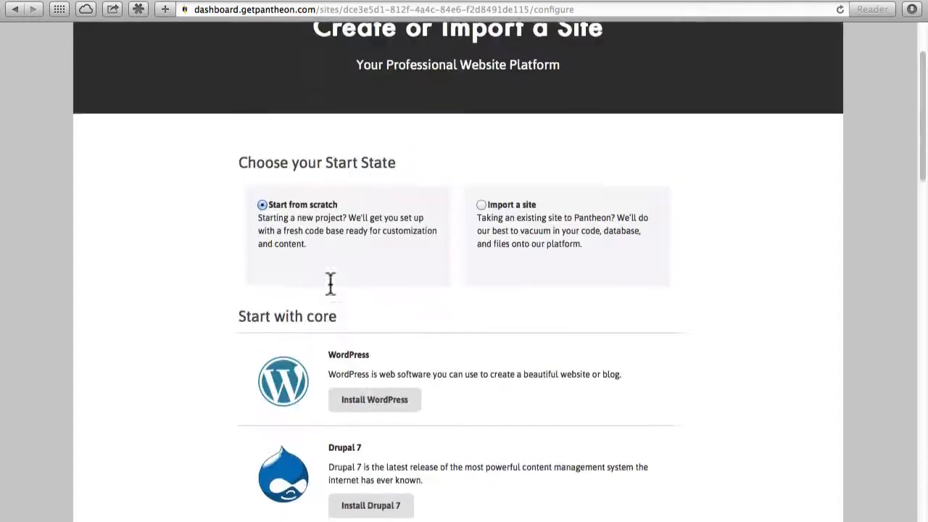
Install Drupal 7 under Start with core until 'Your site is ready' appears
scroll("down", 3)
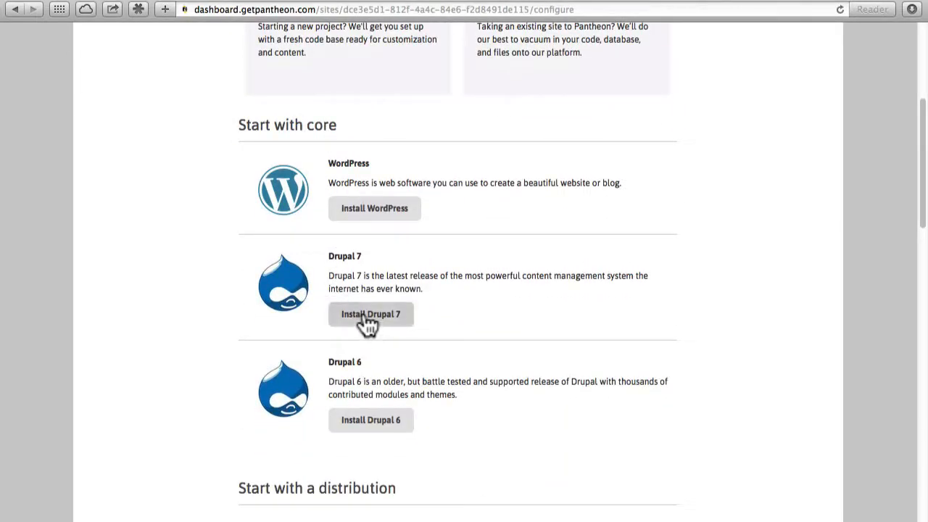
left_click(371, 314)
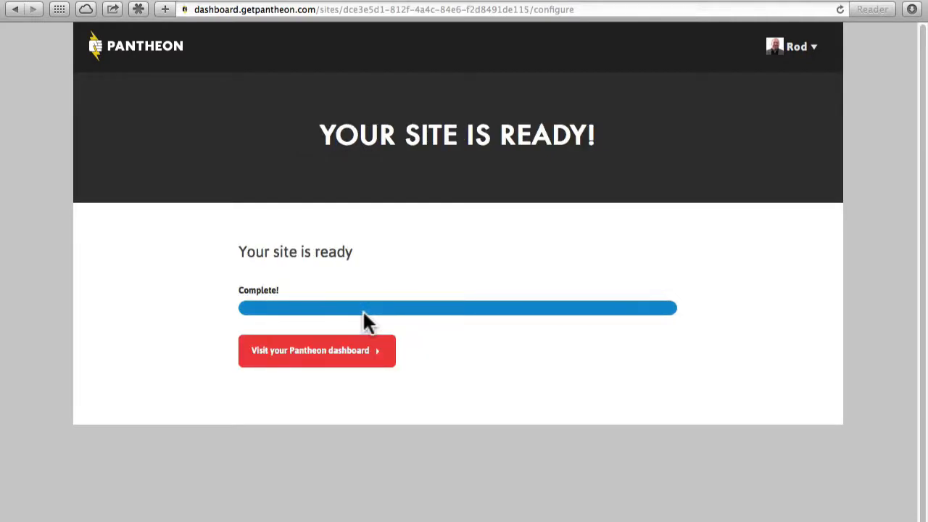
Visit the site's Dev dashboard, where the Welcome to Pantheon popup appears
left_click(316, 350)
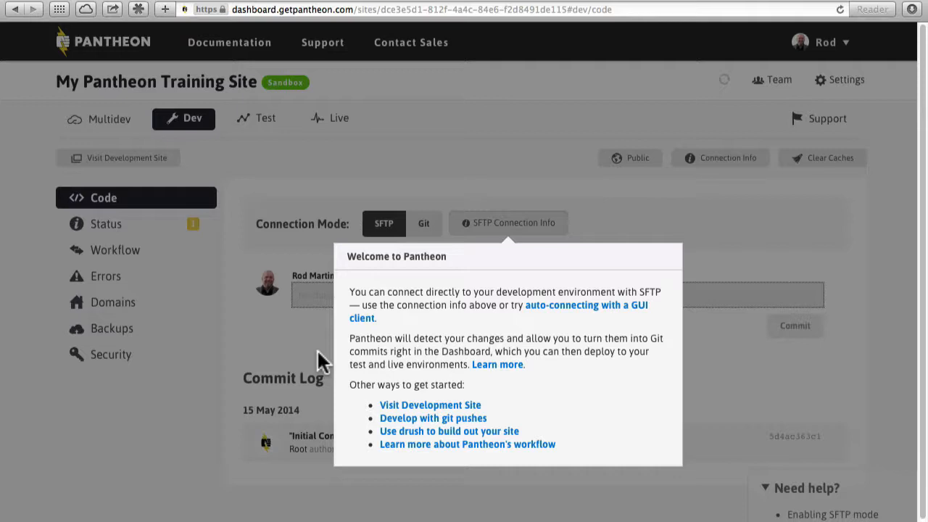
mouse_move(582, 307)
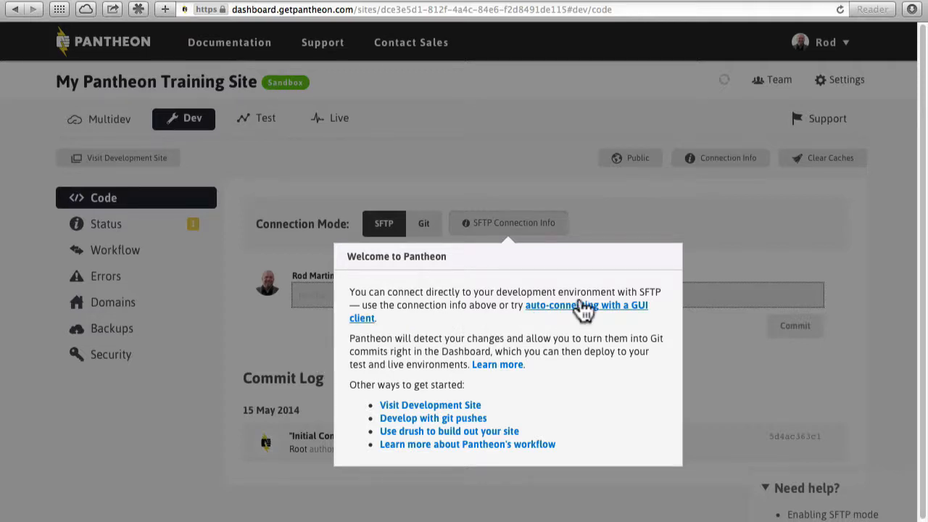
mouse_move(554, 319)
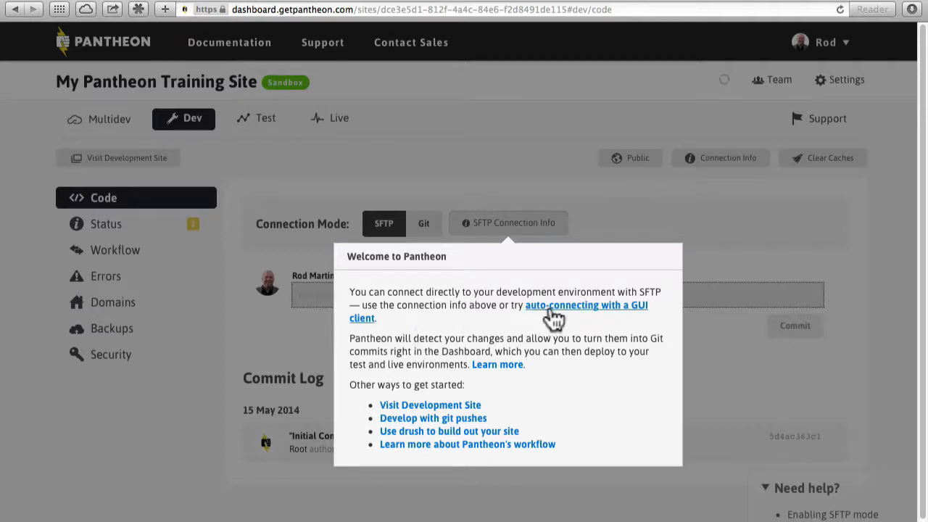
mouse_move(554, 319)
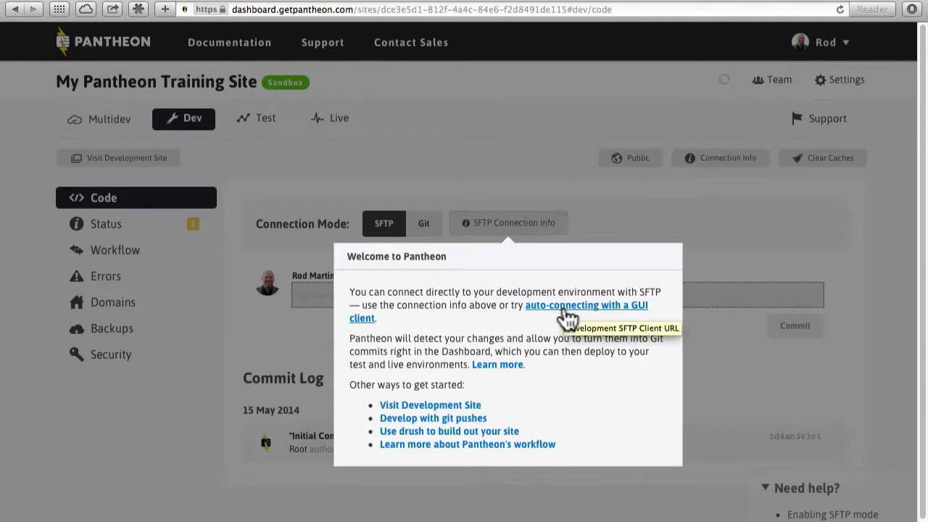
mouse_move(359, 412)
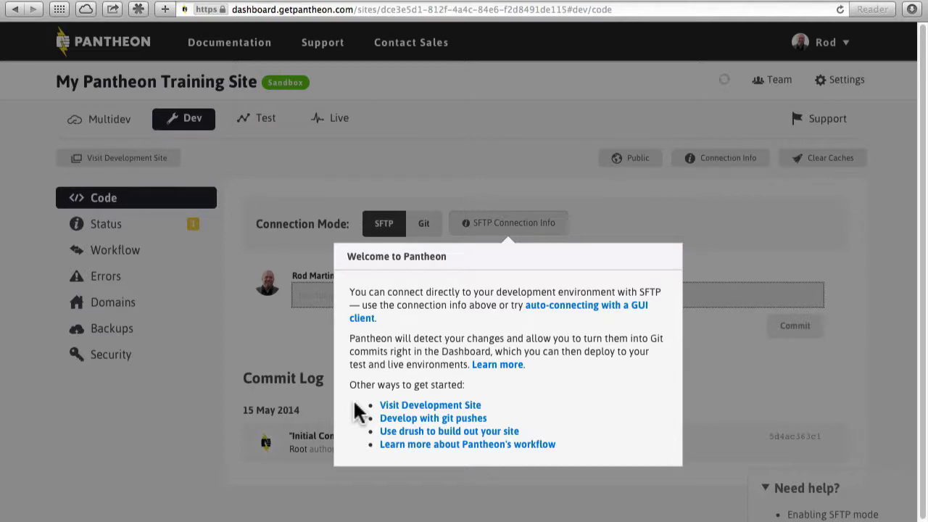
mouse_move(351, 428)
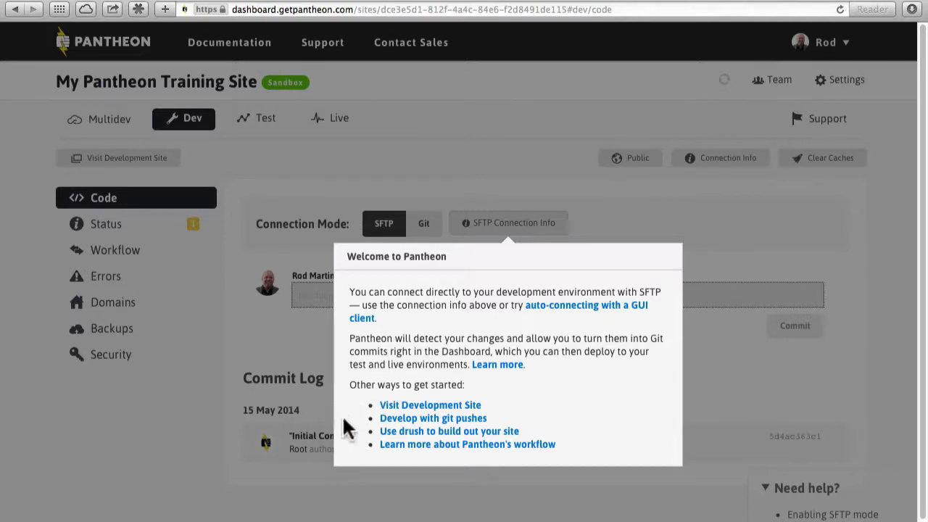